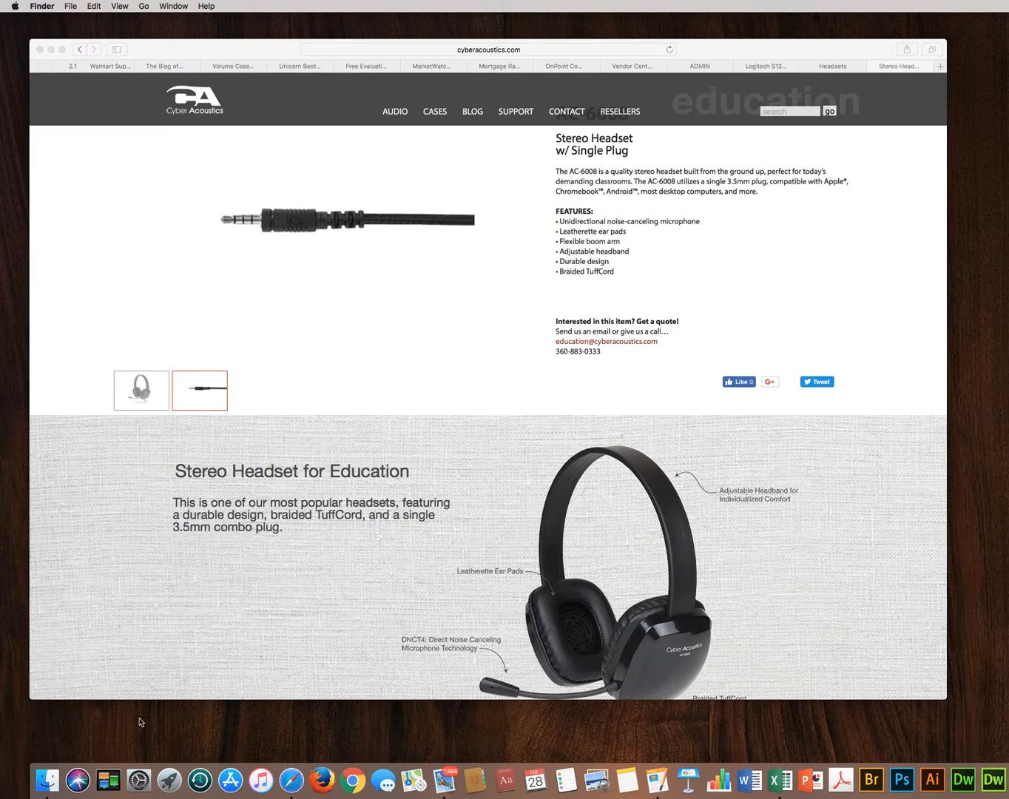
mouse_move(138, 780)
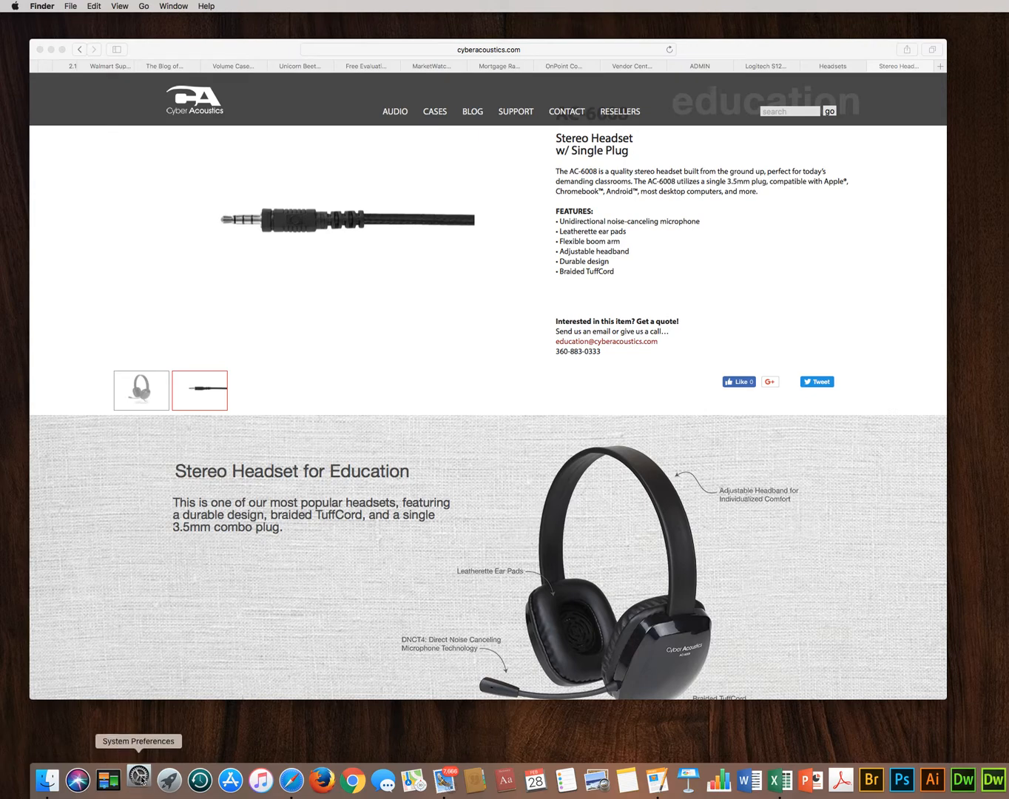
- Launch System Preferences from the Dock and go to the Sound pane
left_click(139, 779)
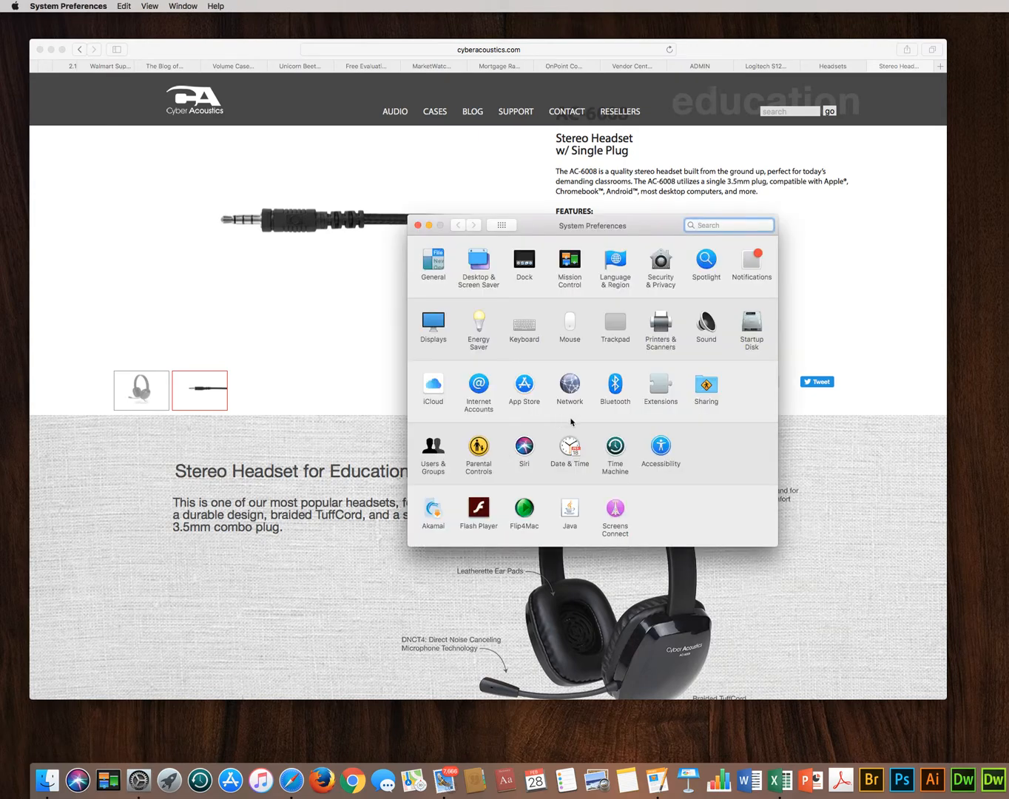
left_click(705, 324)
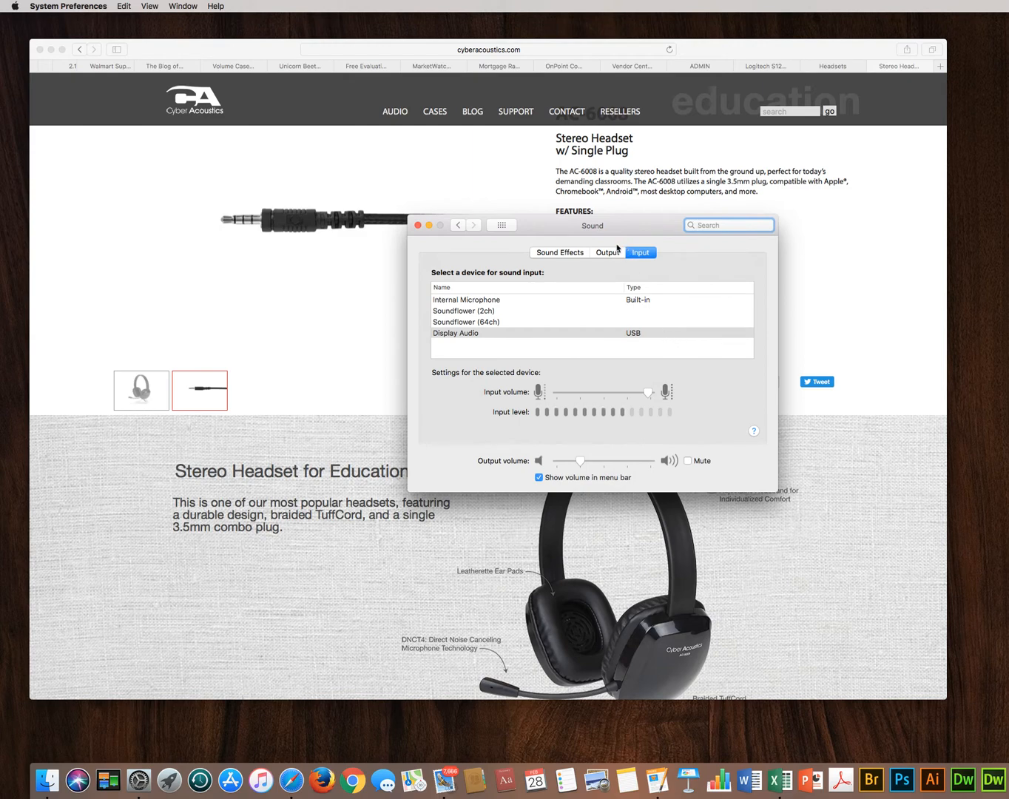
left_click(607, 252)
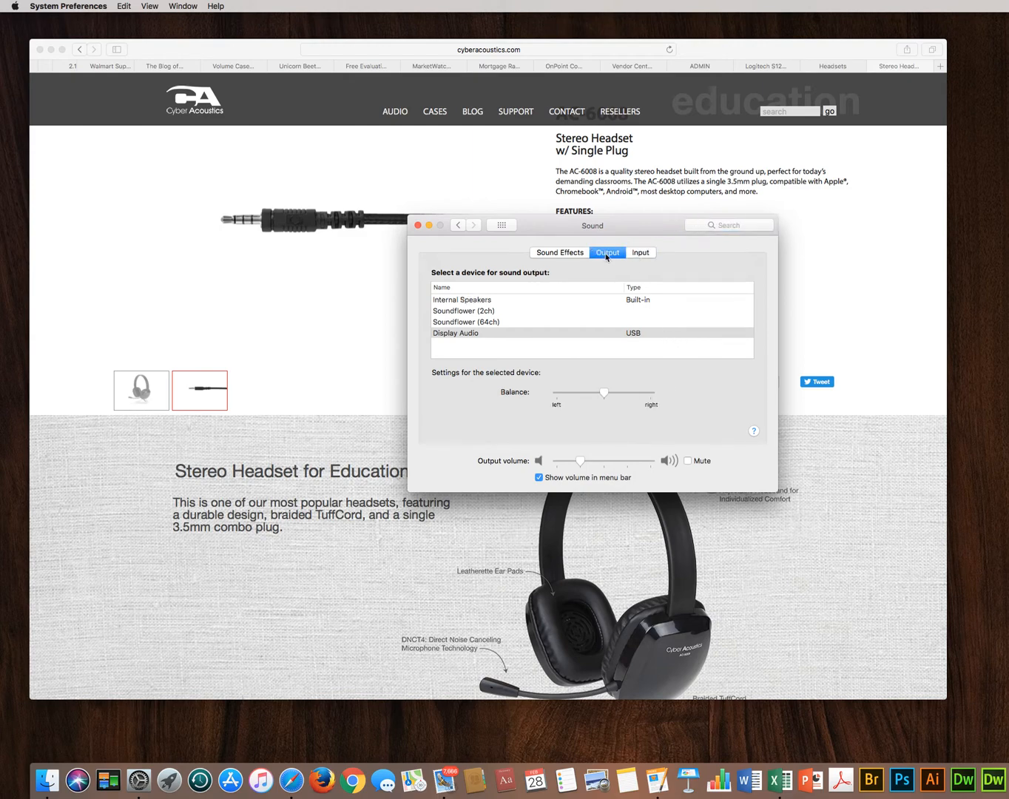
left_click(641, 252)
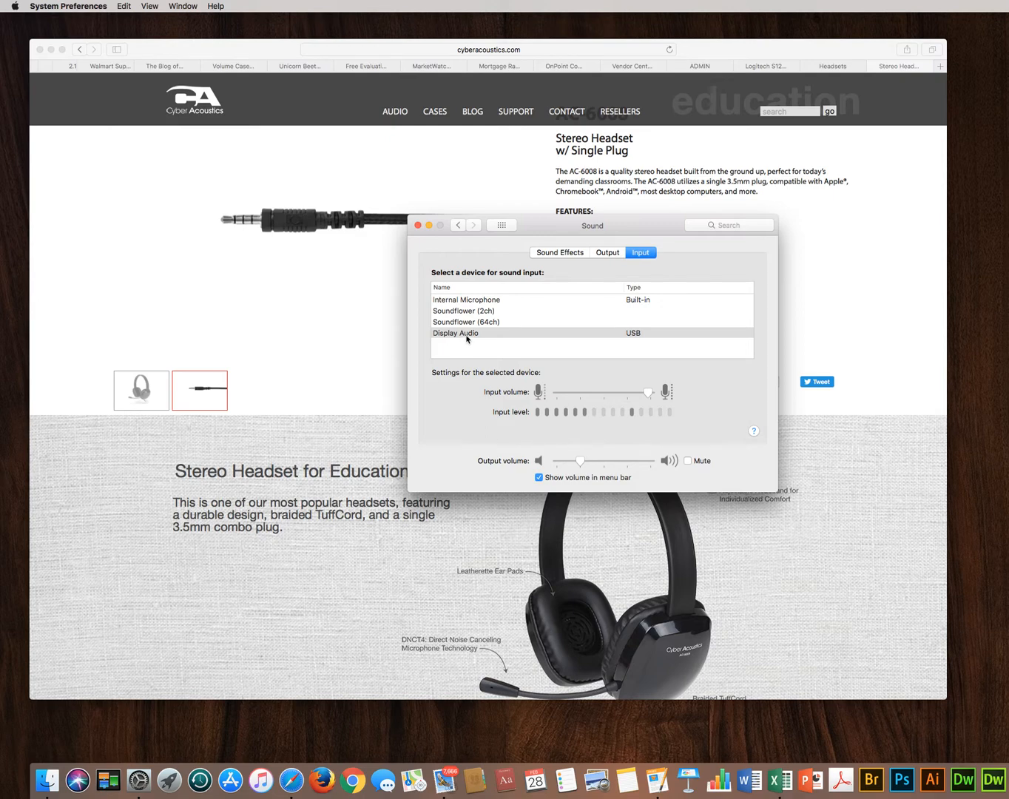
mouse_move(473, 340)
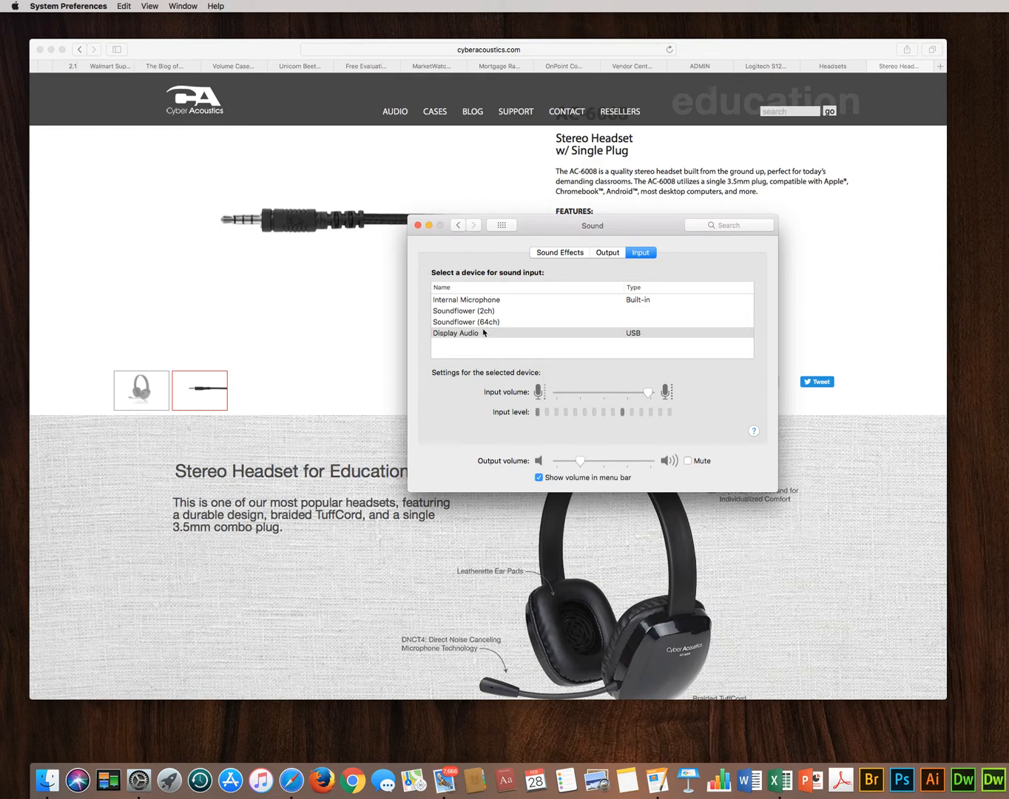
- Select External Microphone in the Input tab's device list
left_click(467, 300)
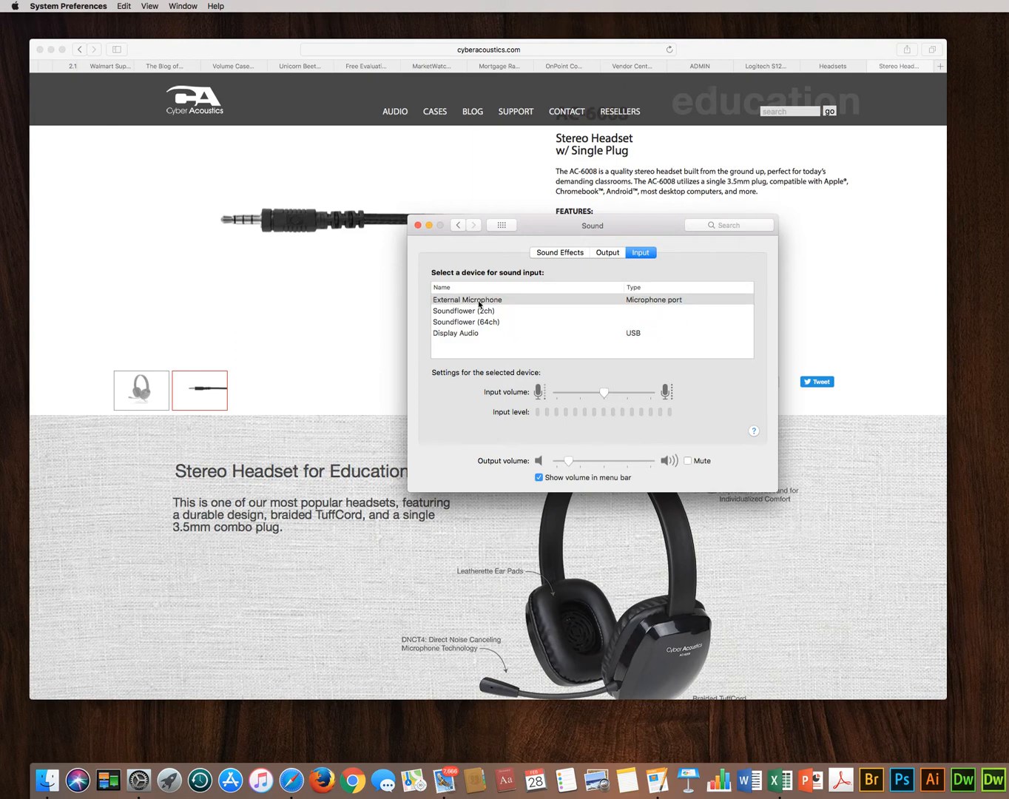
left_click(467, 299)
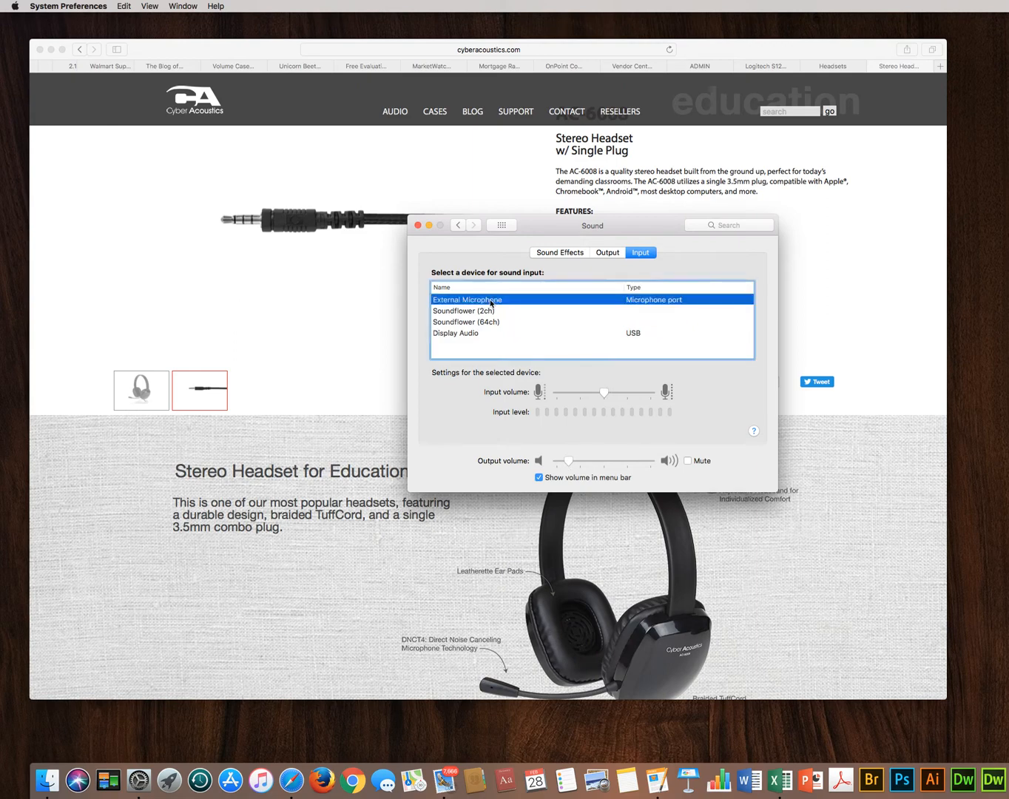
mouse_move(521, 335)
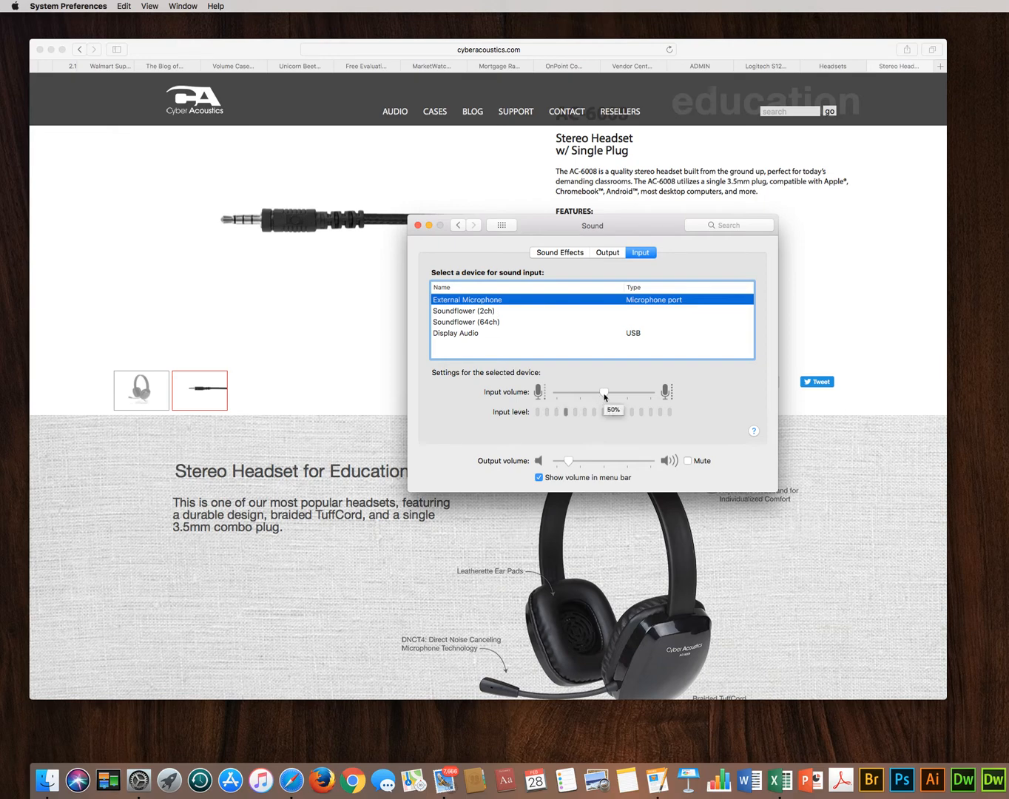
- Drag the Input volume slider up to roughly three-quarters
left_click_drag(604, 392, 617, 392)
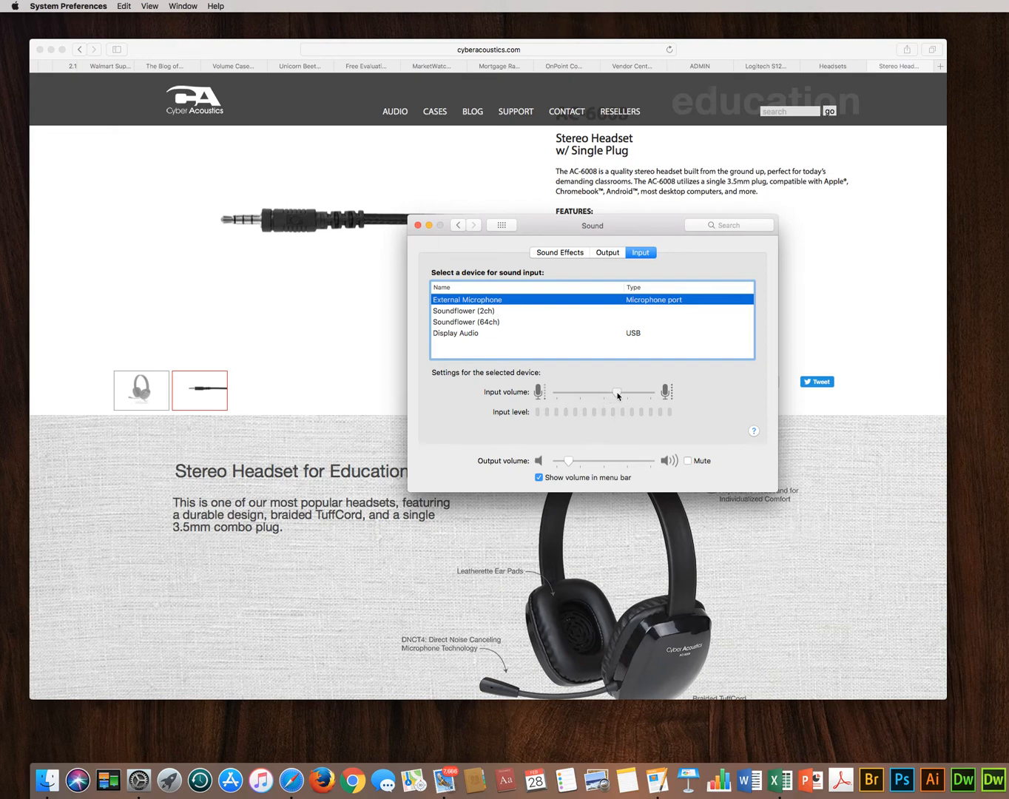
left_click_drag(618, 393, 627, 393)
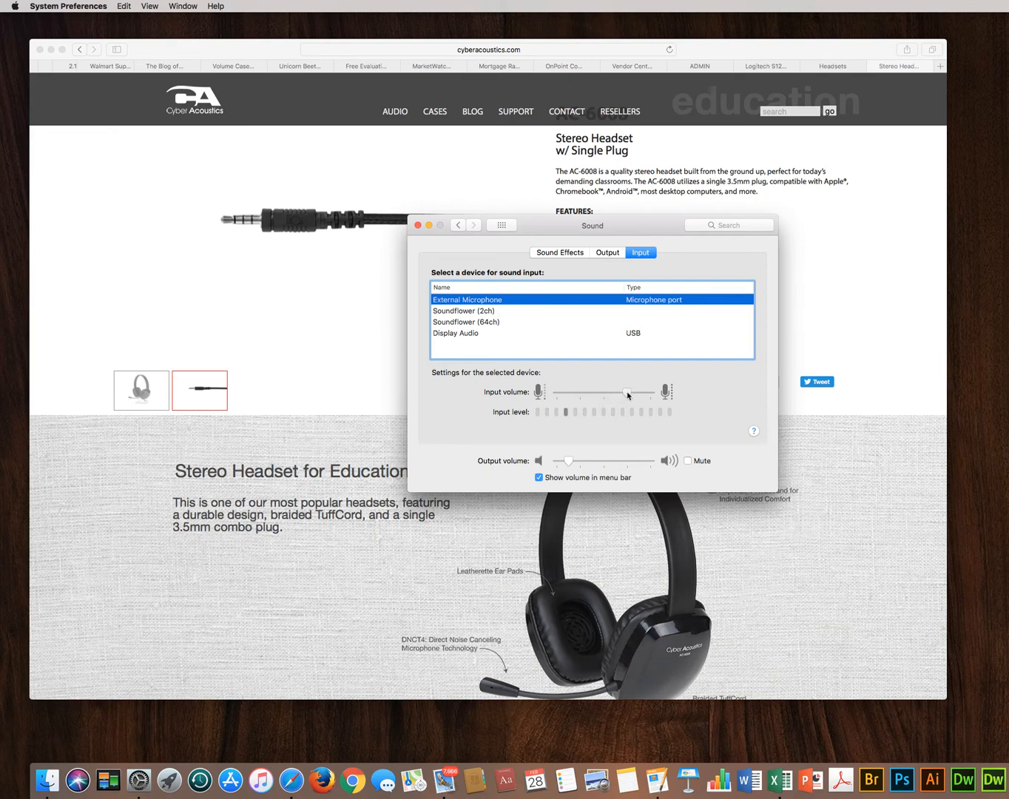